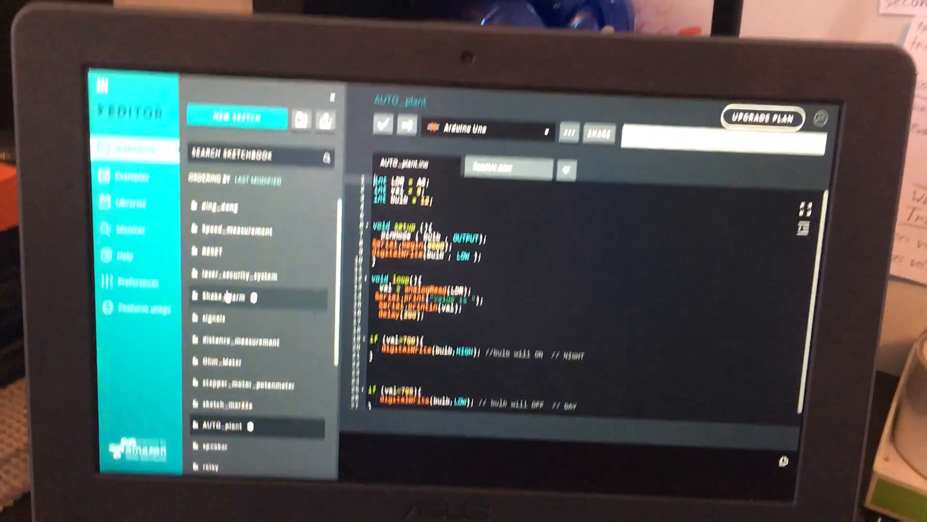
# Step: Open the ding_dong servo sketch from the sketchbook, replacing the AUTO_plant code in the editor
pyautogui.click(219, 206)
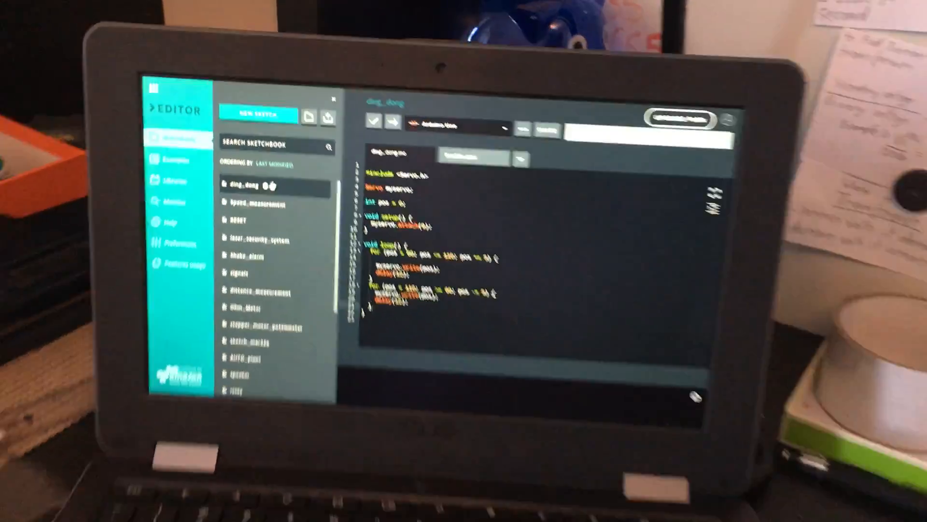